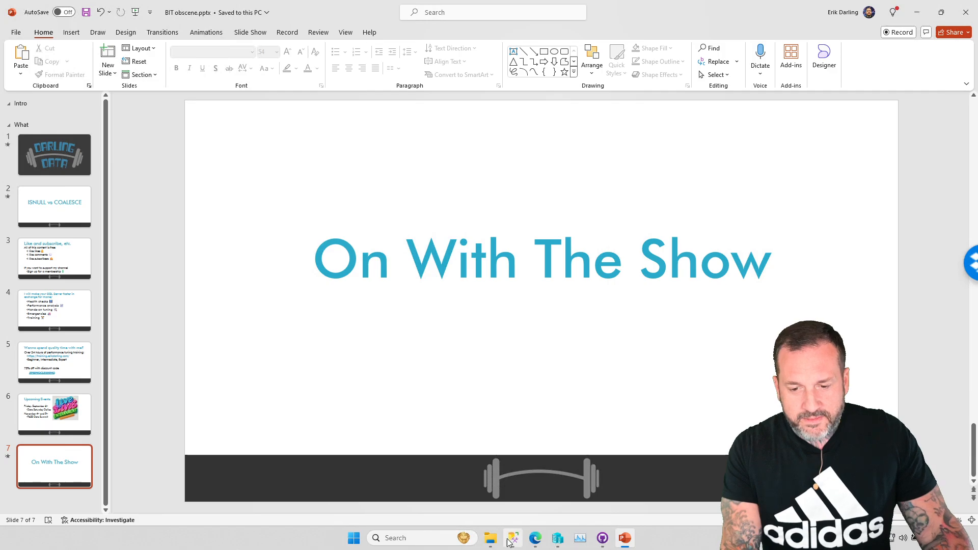
# Switch from the PowerPoint slides to the ISNULL vs COALESCE script in Management Studio
pyautogui.click(511, 538)
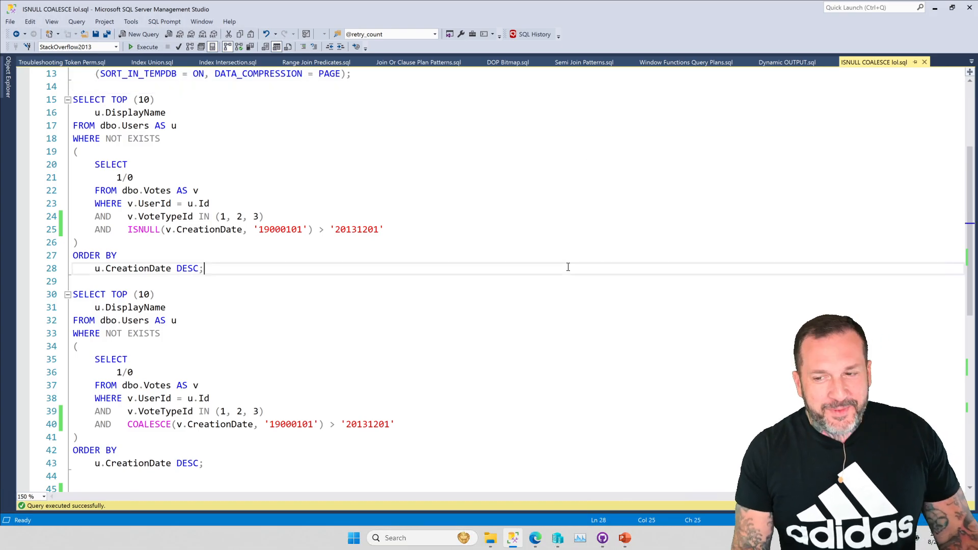
# Bring the script tab into focus showing the Votes (CreationDate, VoteTypeId) index setup
pyautogui.click(146, 47)
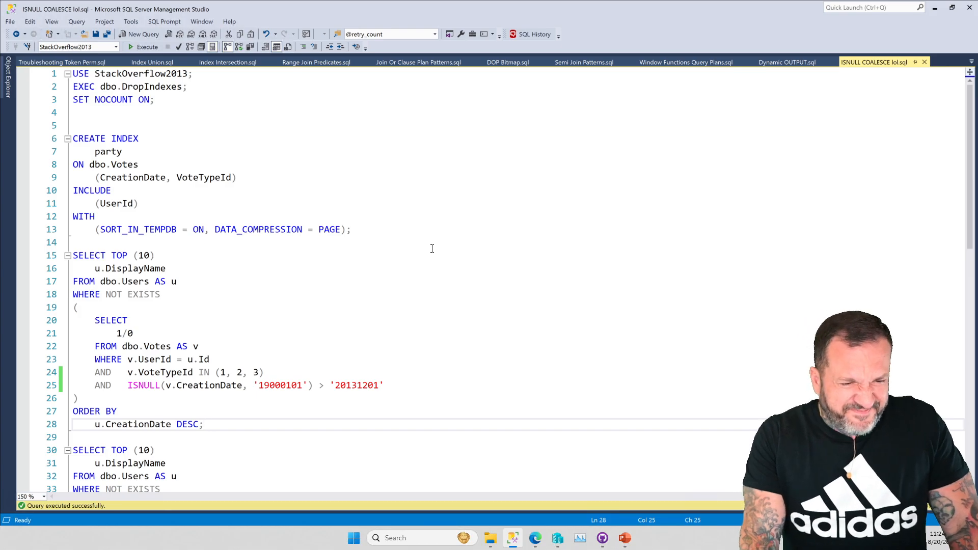
pyautogui.moveTo(426, 244)
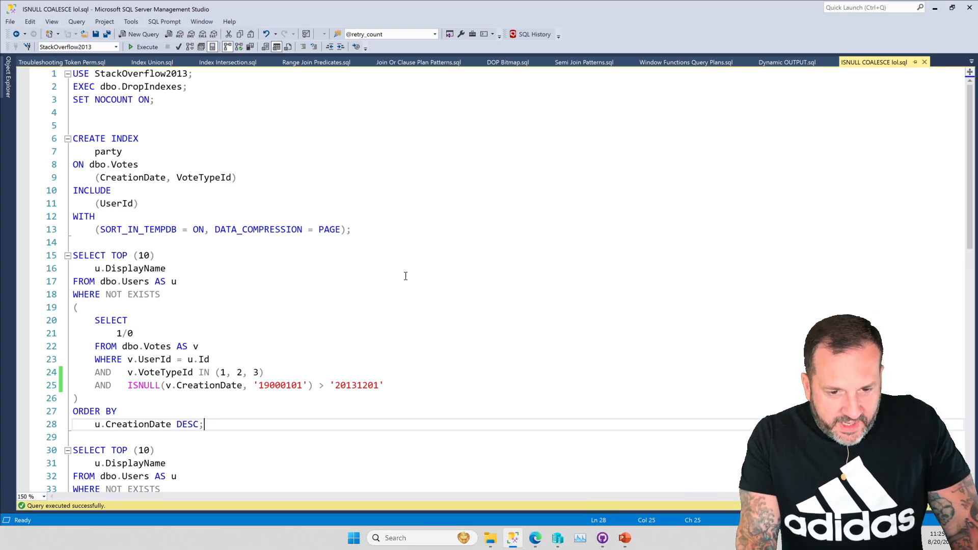
# Inspect the COALESCE plan's nonclustered Index Scan, revealing over 4.6 billion rows read and its CASE predicate
pyautogui.click(148, 47)
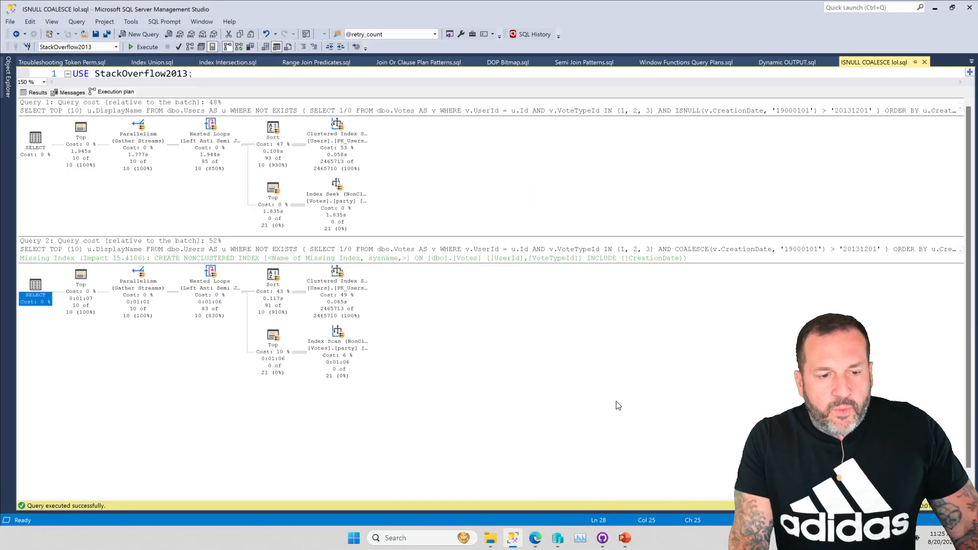
pyautogui.moveTo(532, 385)
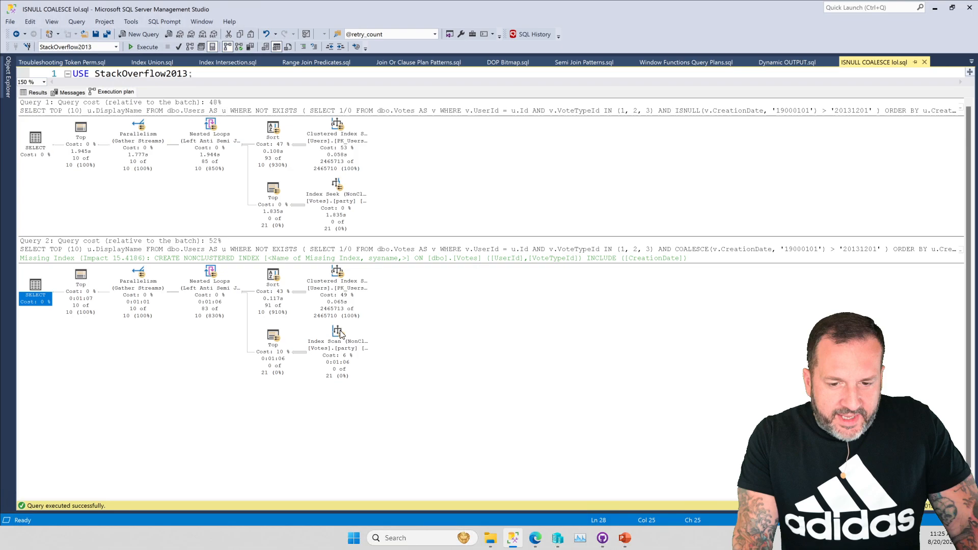
pyautogui.moveTo(337, 341)
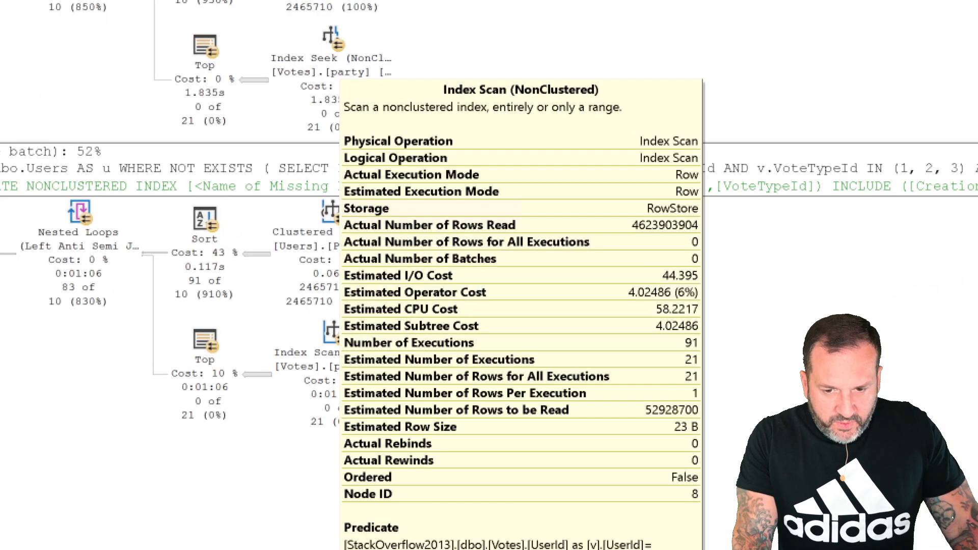
pyautogui.scroll(-3)
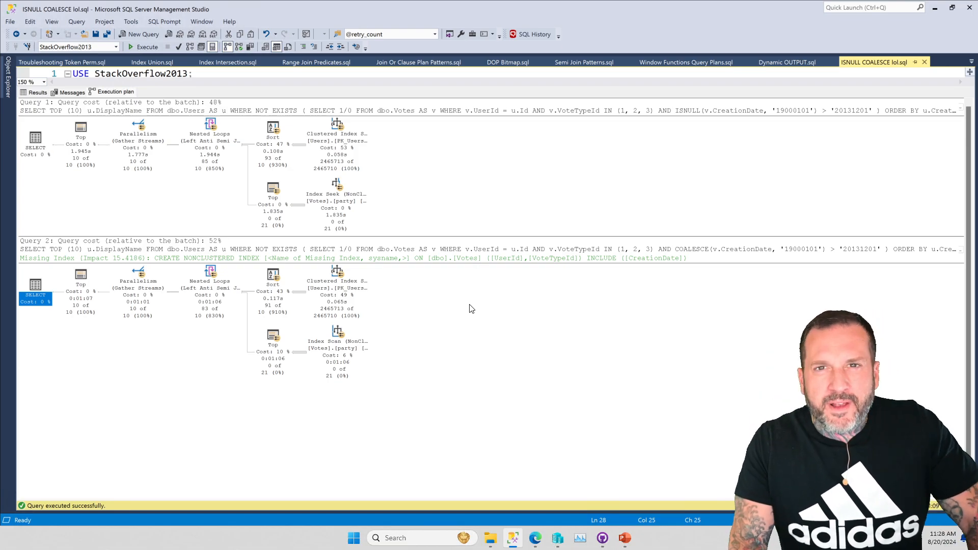
pyautogui.moveTo(461, 315)
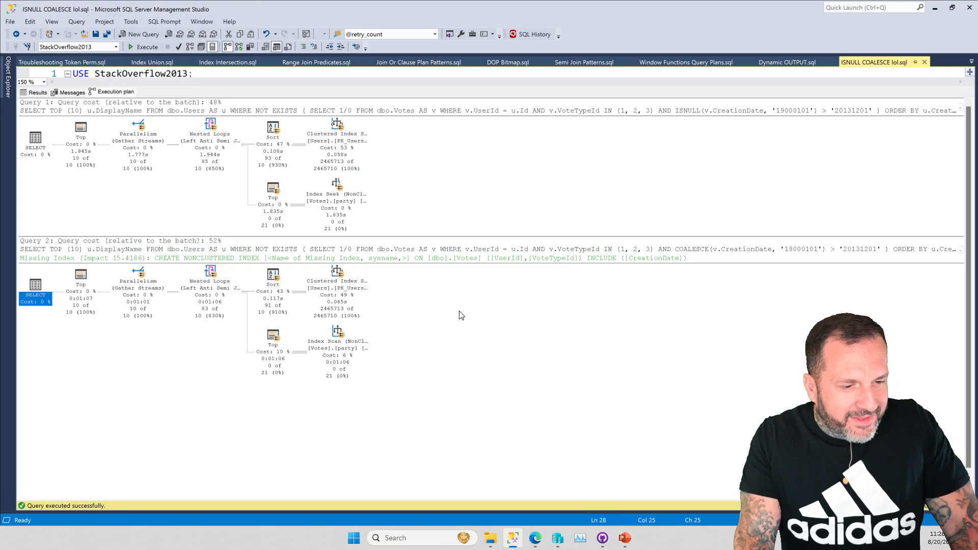